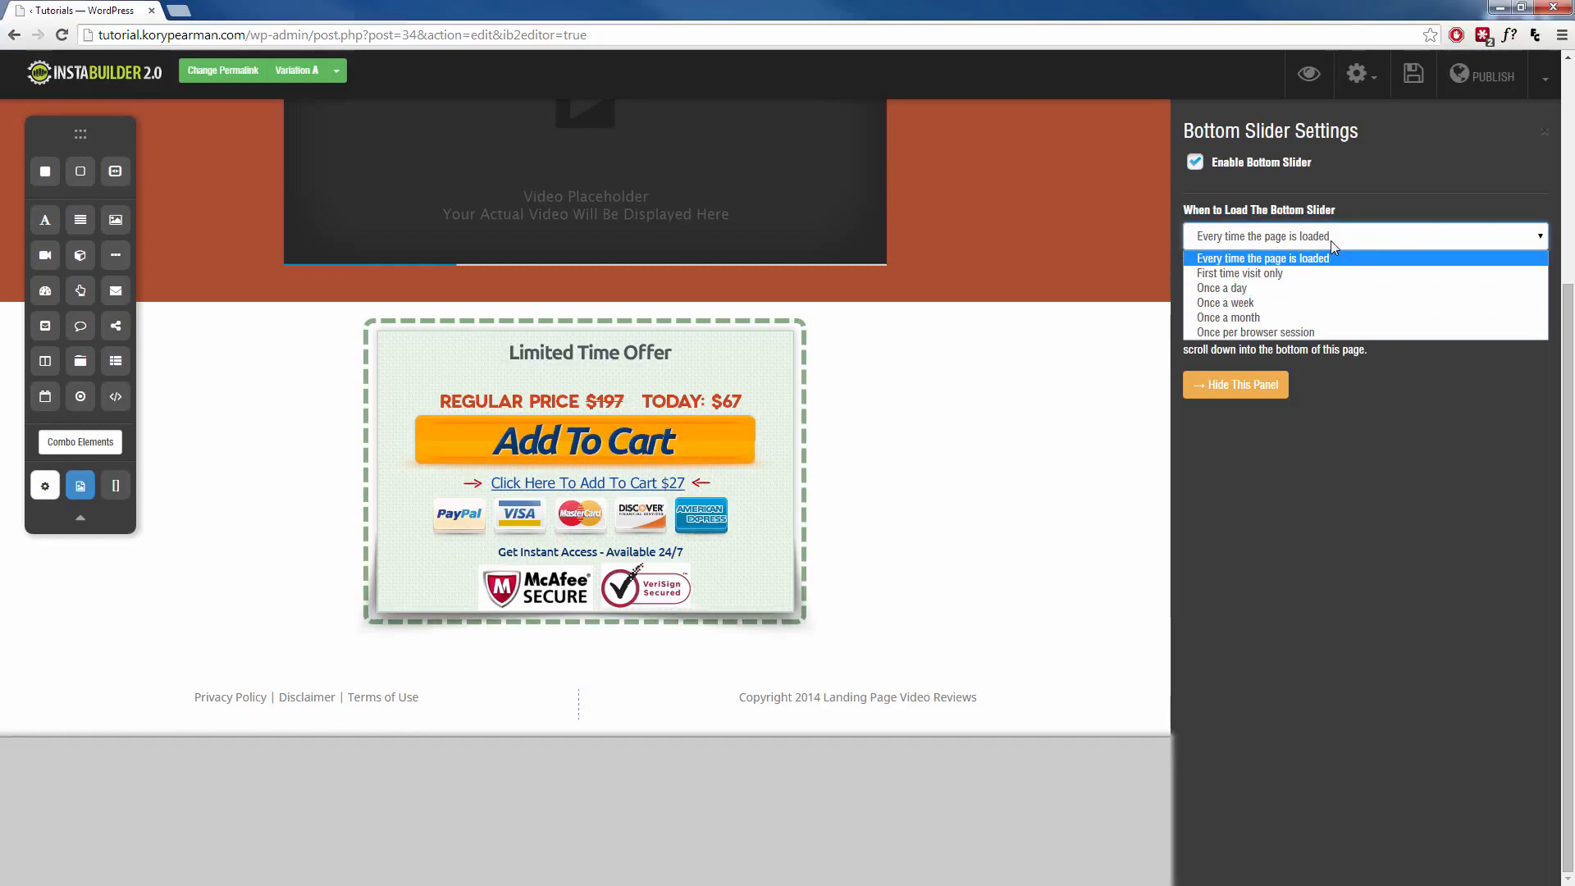
Step: Keep the bottom slider loading every time the page is loaded and hide its settings panel
click(1260, 259)
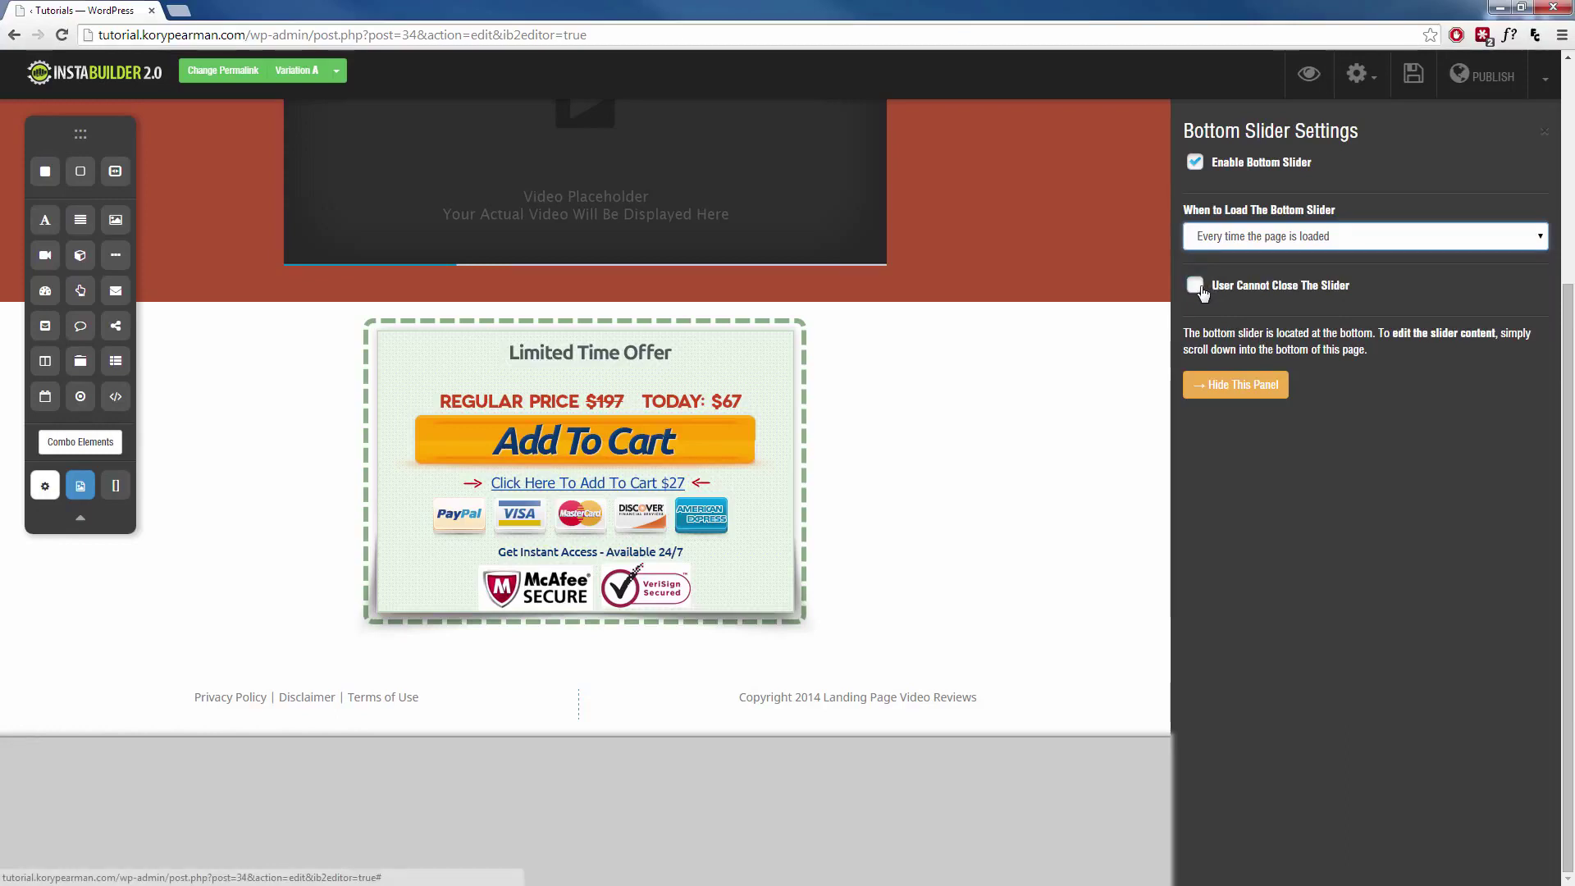
click(1234, 384)
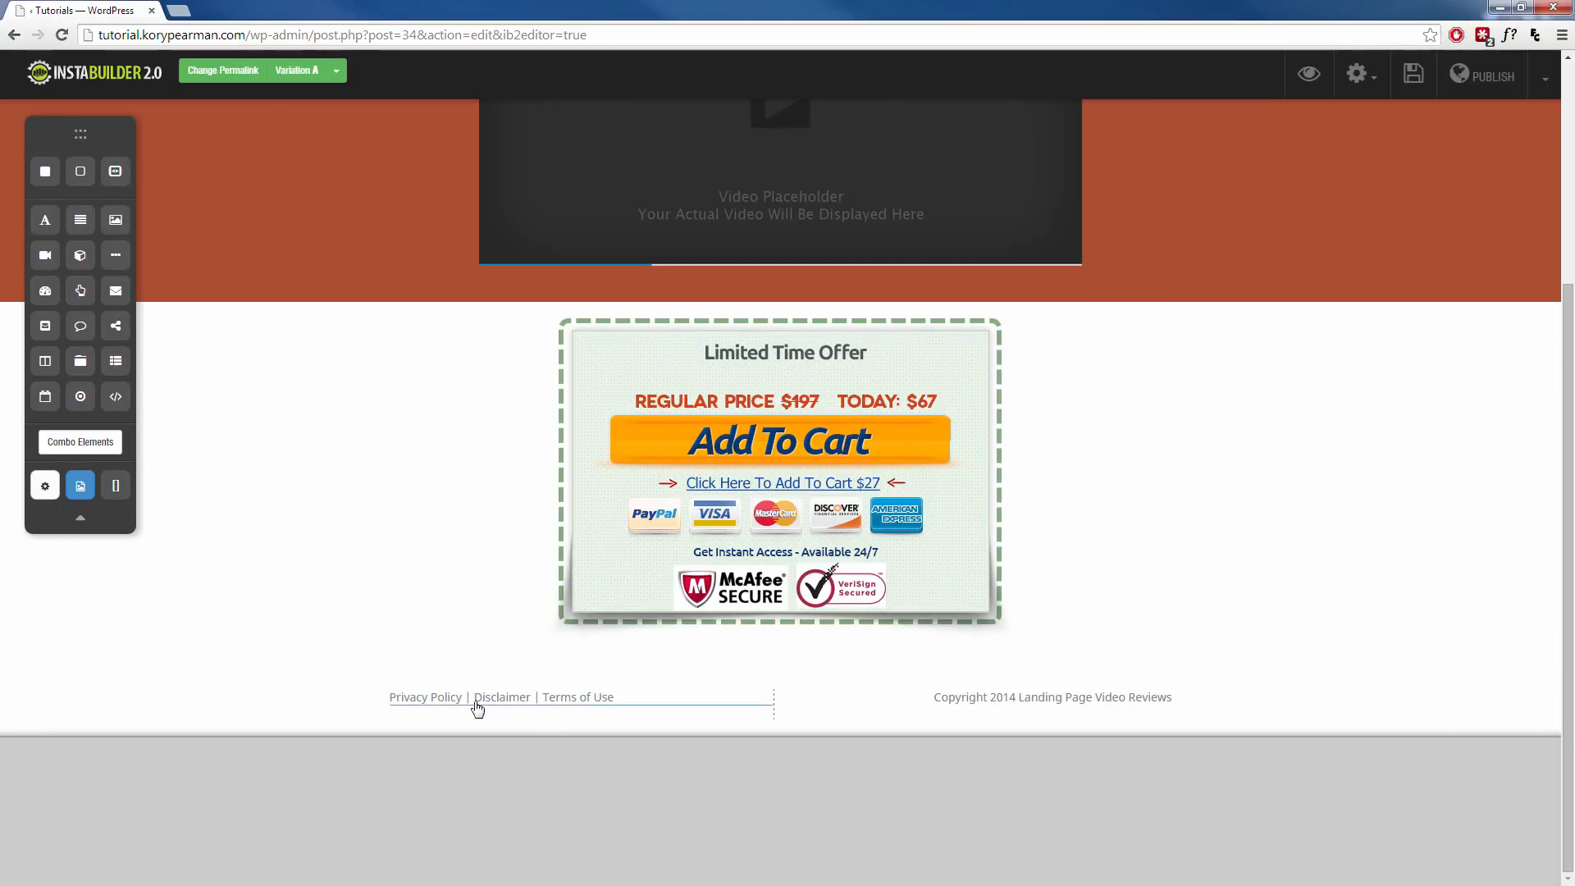
Step: Insert the Order Scarcity #1 countdown block from Combo Elements into the bottom slider
click(80, 442)
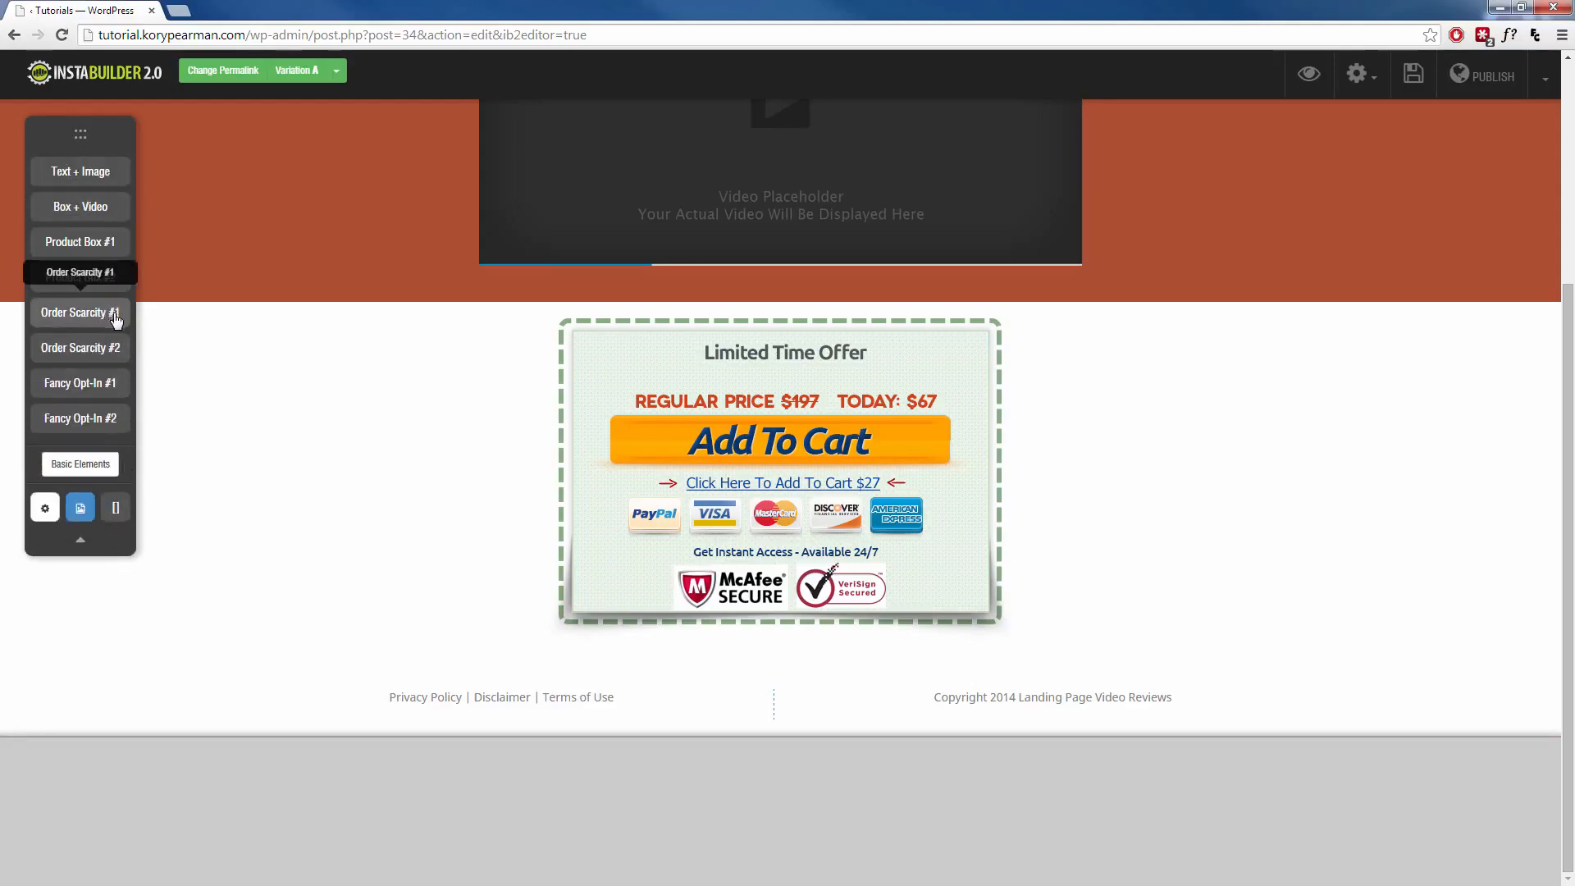
click(79, 313)
text(Add)
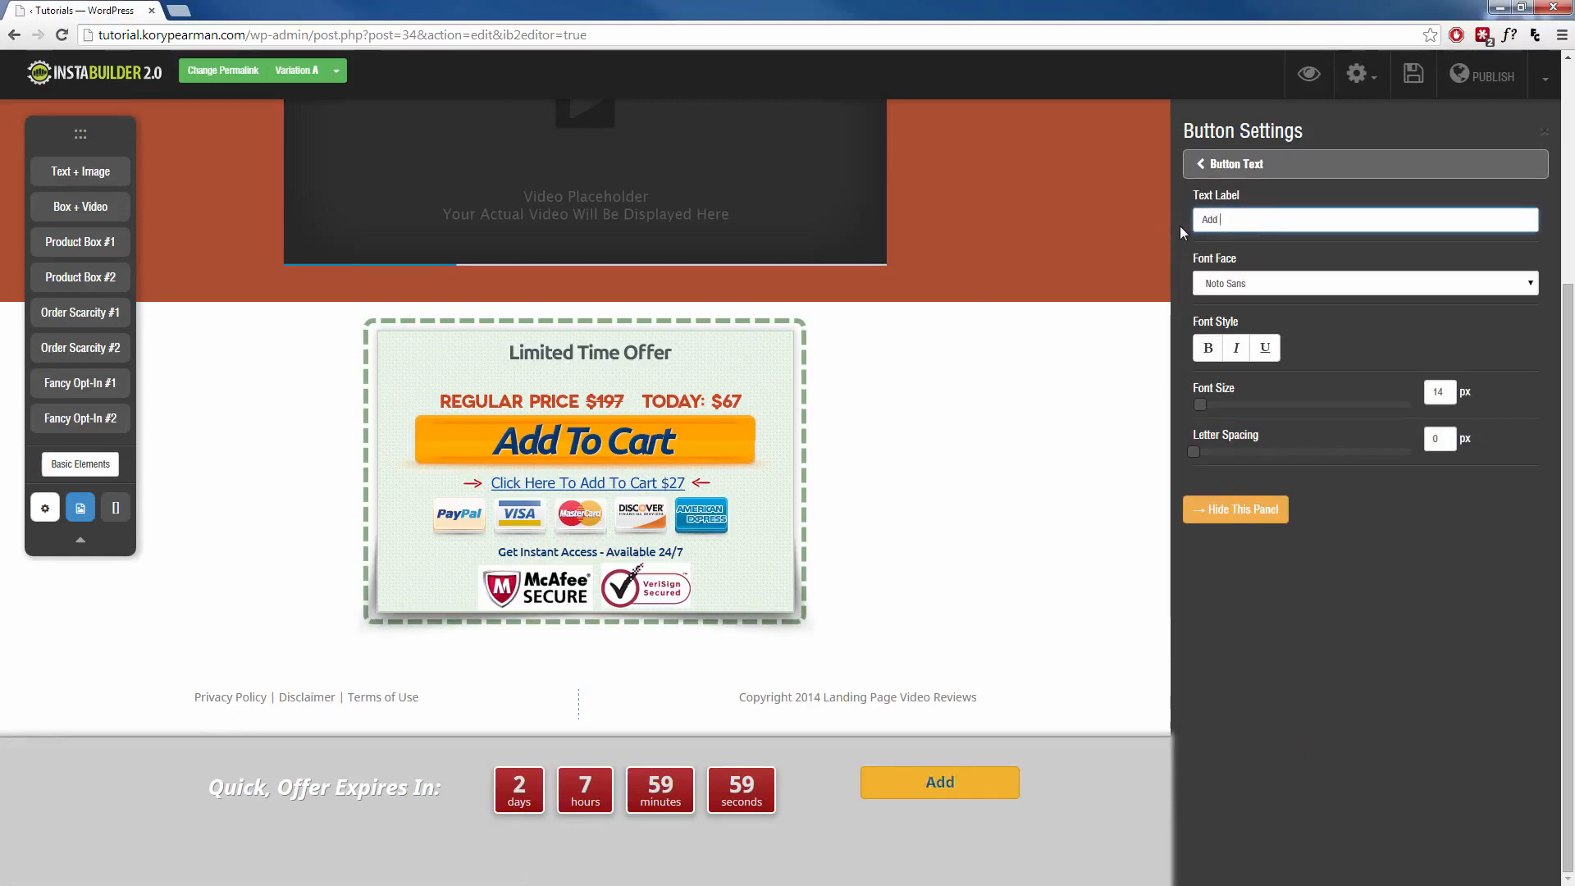